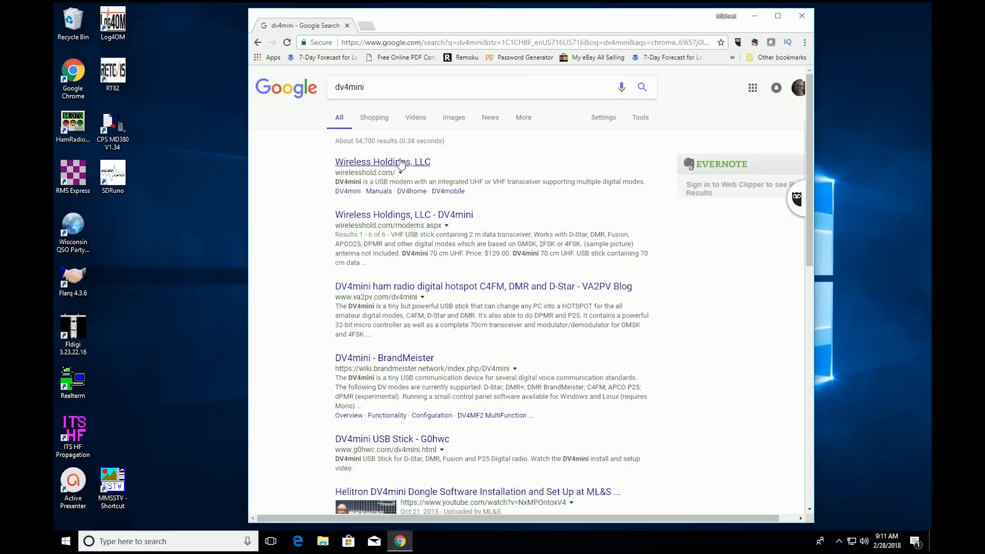
Open the Wireless Holdings, LLC (wirelesshold.com) result from the dv4mini Google search.
{"action": "left_click", "coordinate": [382, 162]}
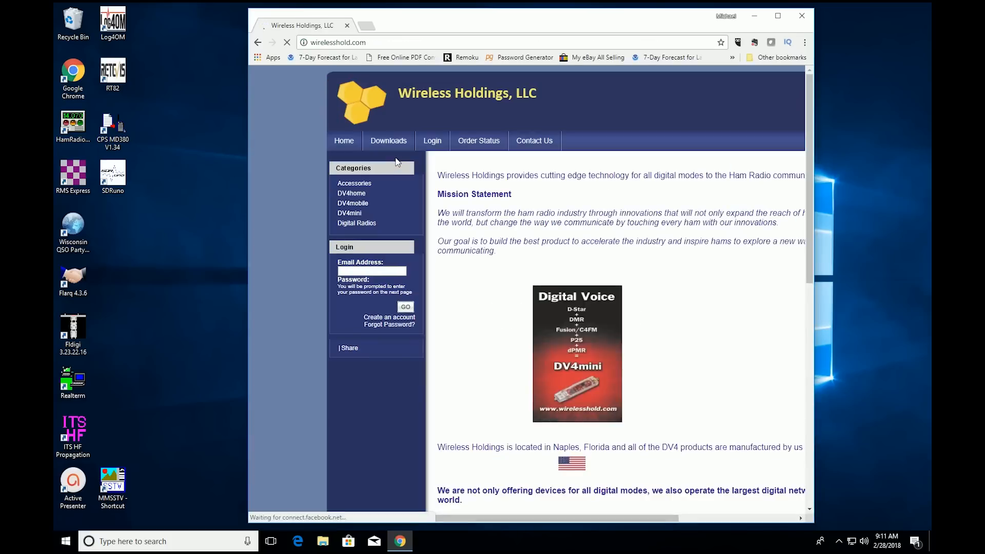